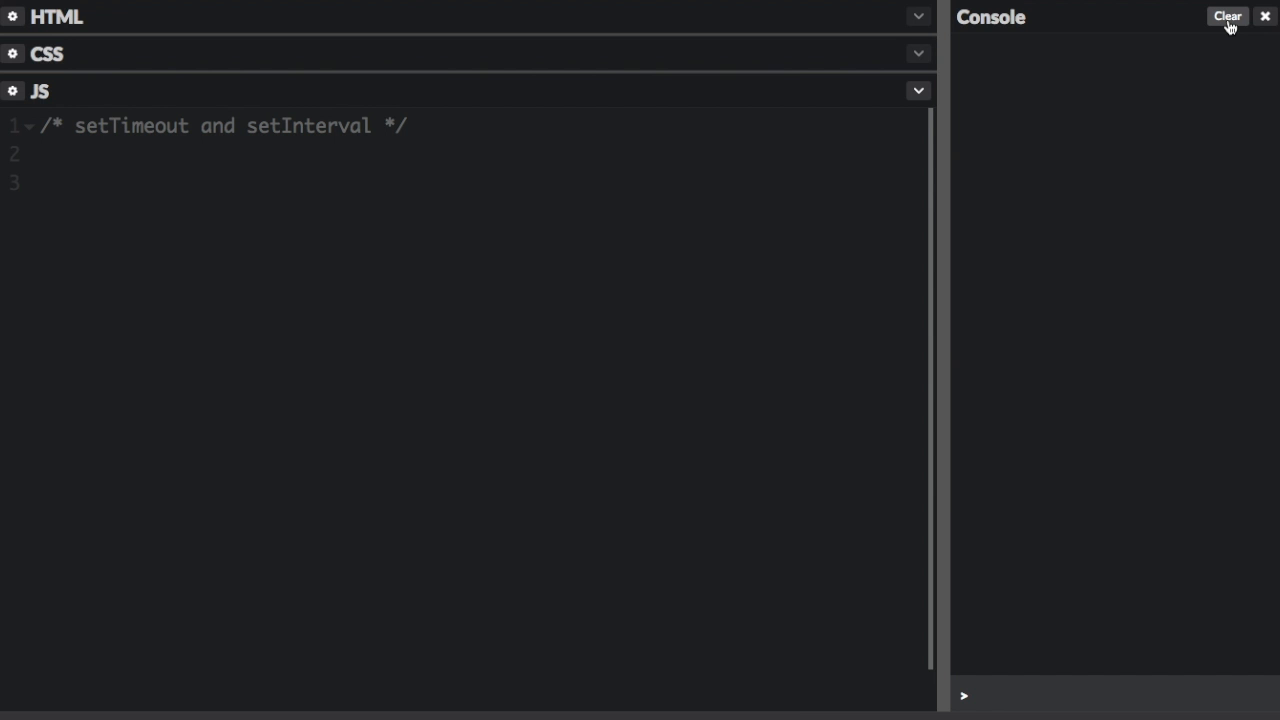
mouse_move(882, 330)
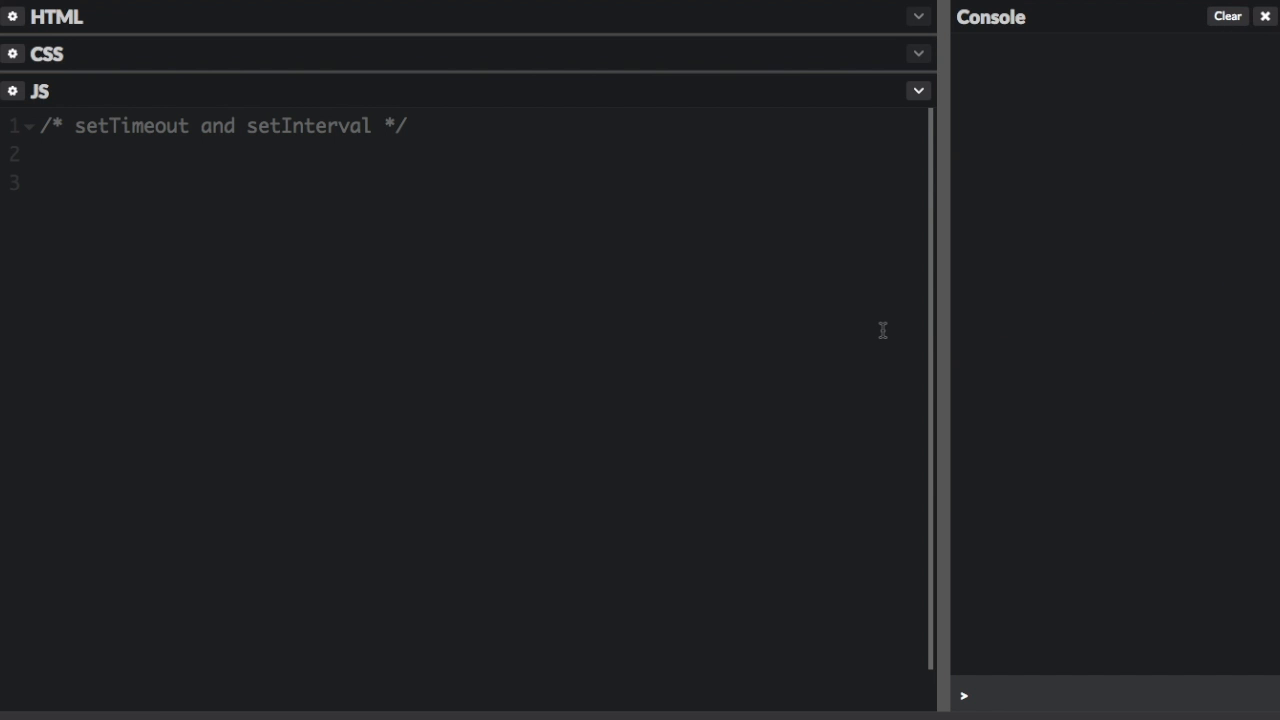
mouse_move(646, 304)
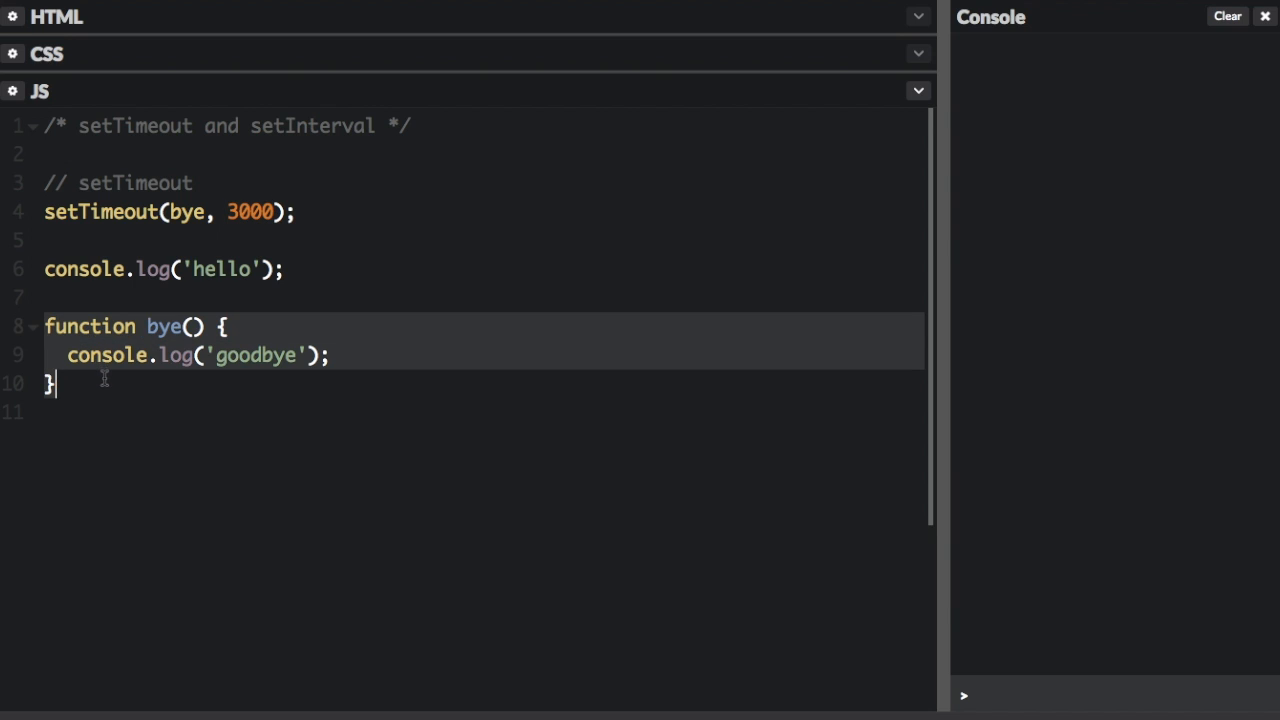
Run the setTimeout demo so the console logs hello first, then goodbye
double_click(104, 356)
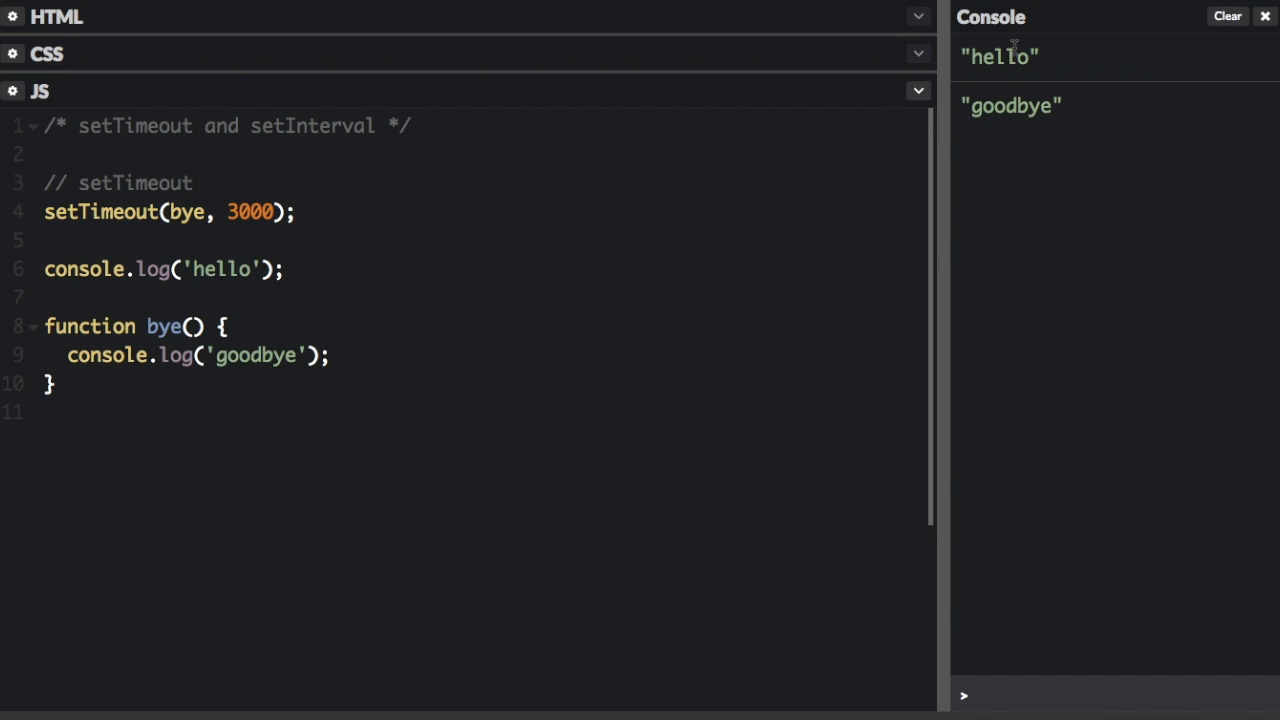
mouse_move(460, 412)
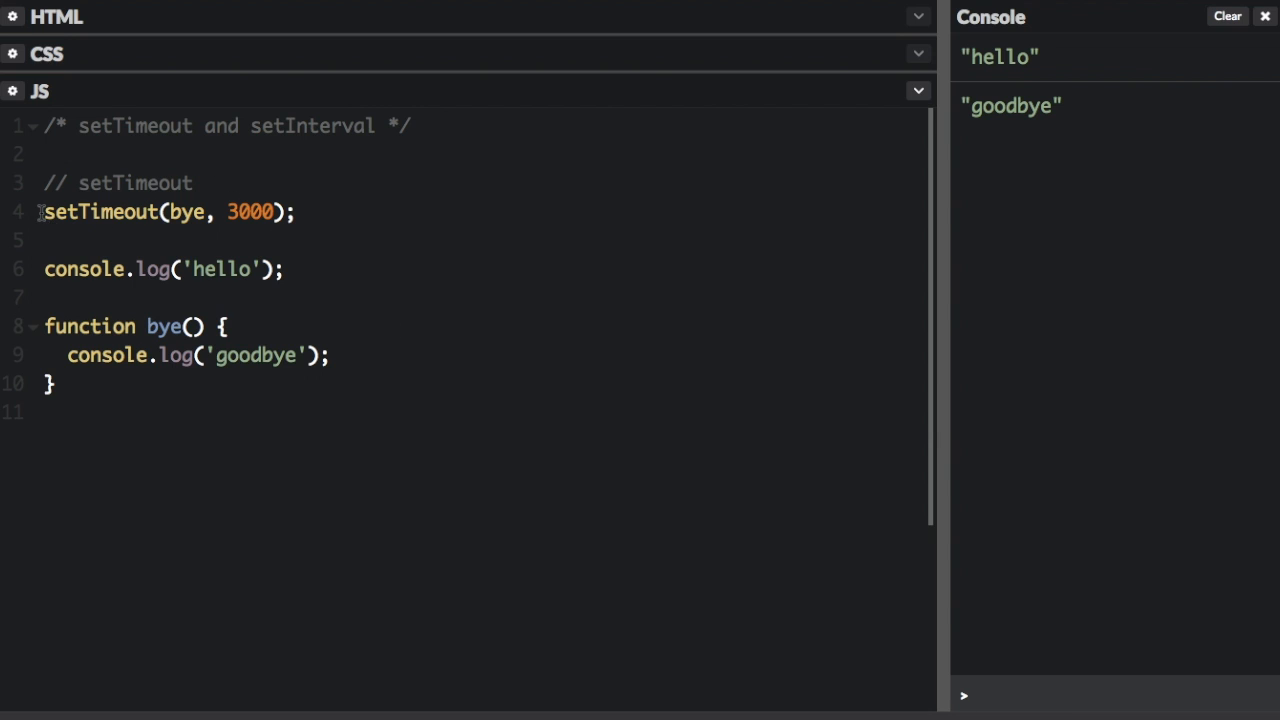
Store the timeout as var timeoutID, cancel it with clearTimeout(timeoutID), and clear the console
type("var timeoutID")
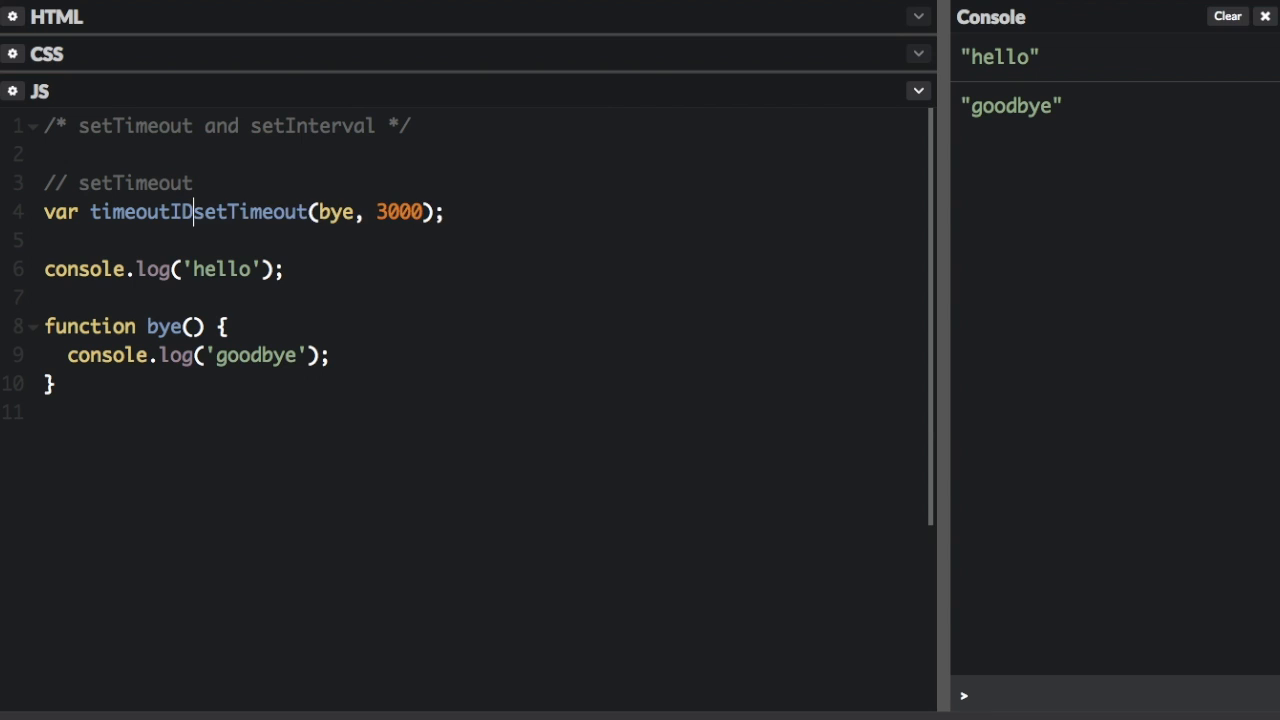
type("=")
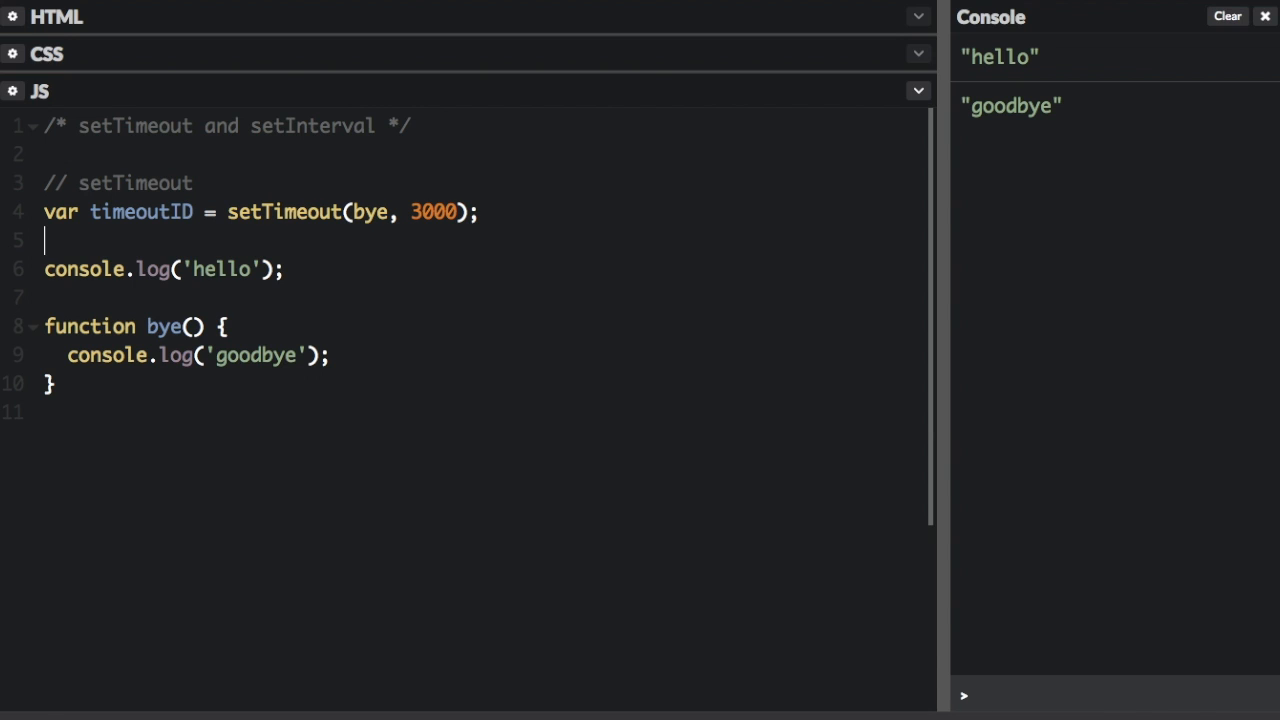
key("Enter")
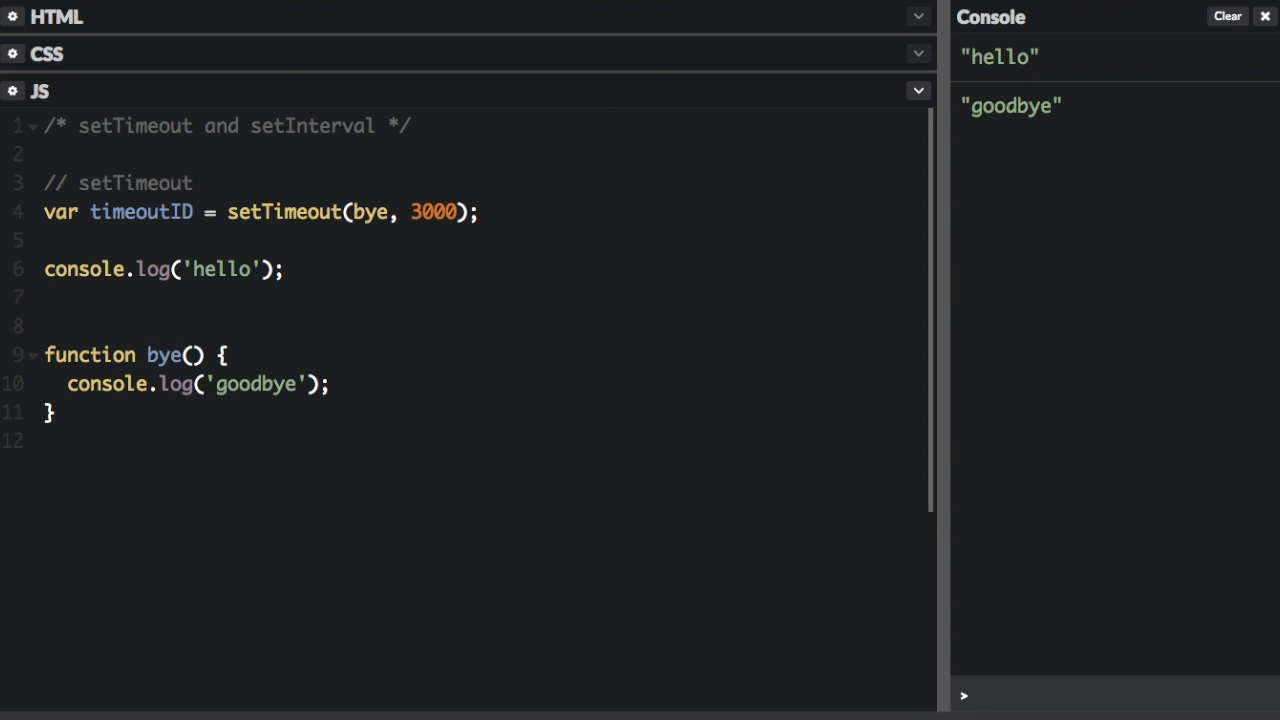
type("clear")
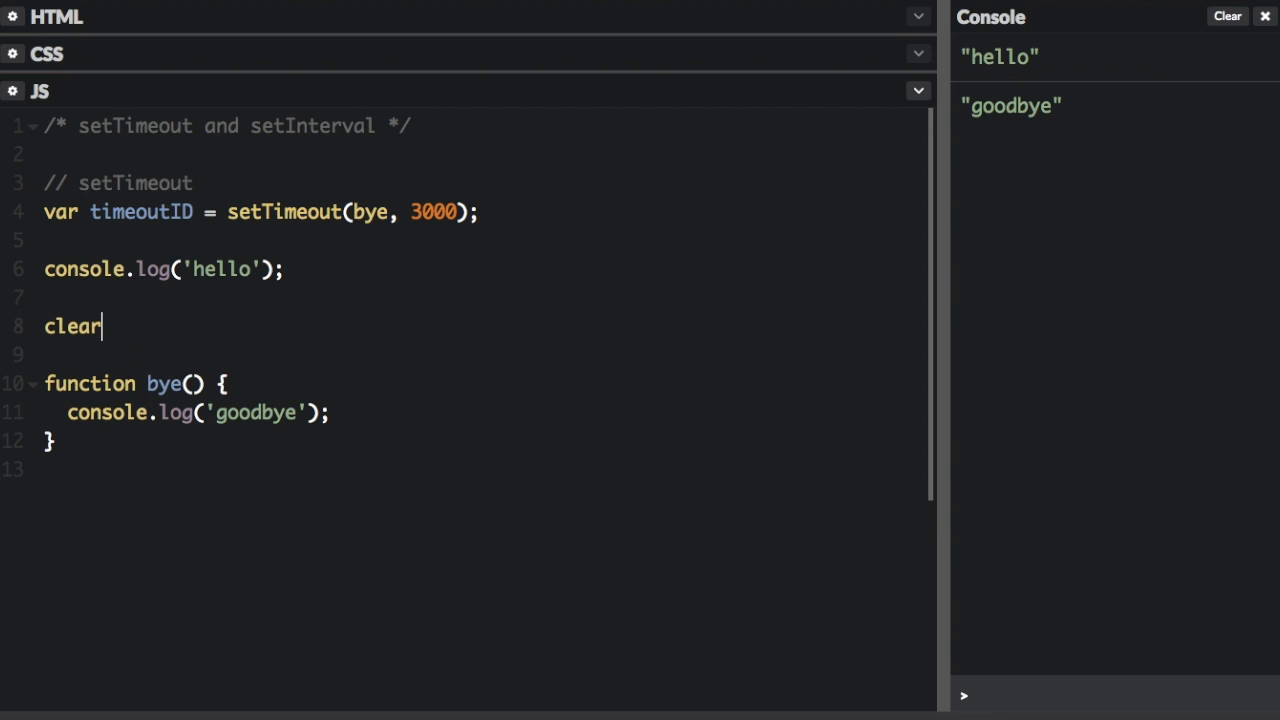
type("Timeout()")
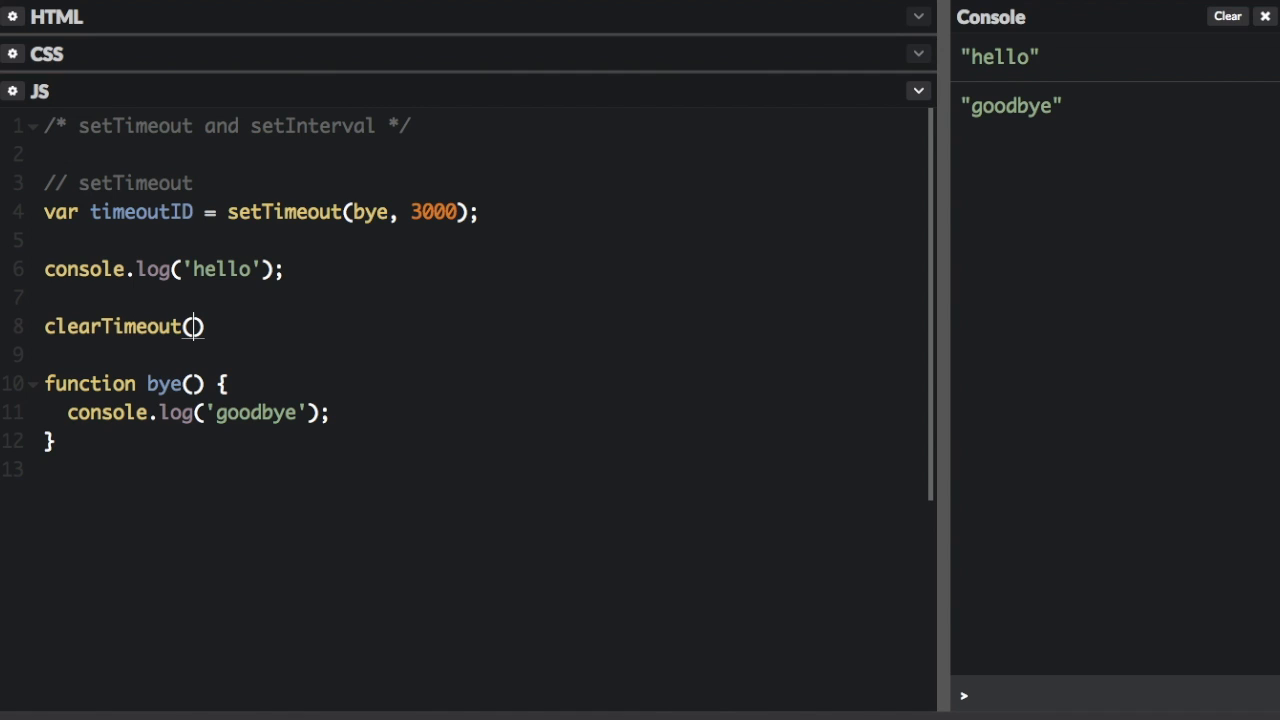
type("timeoutID")
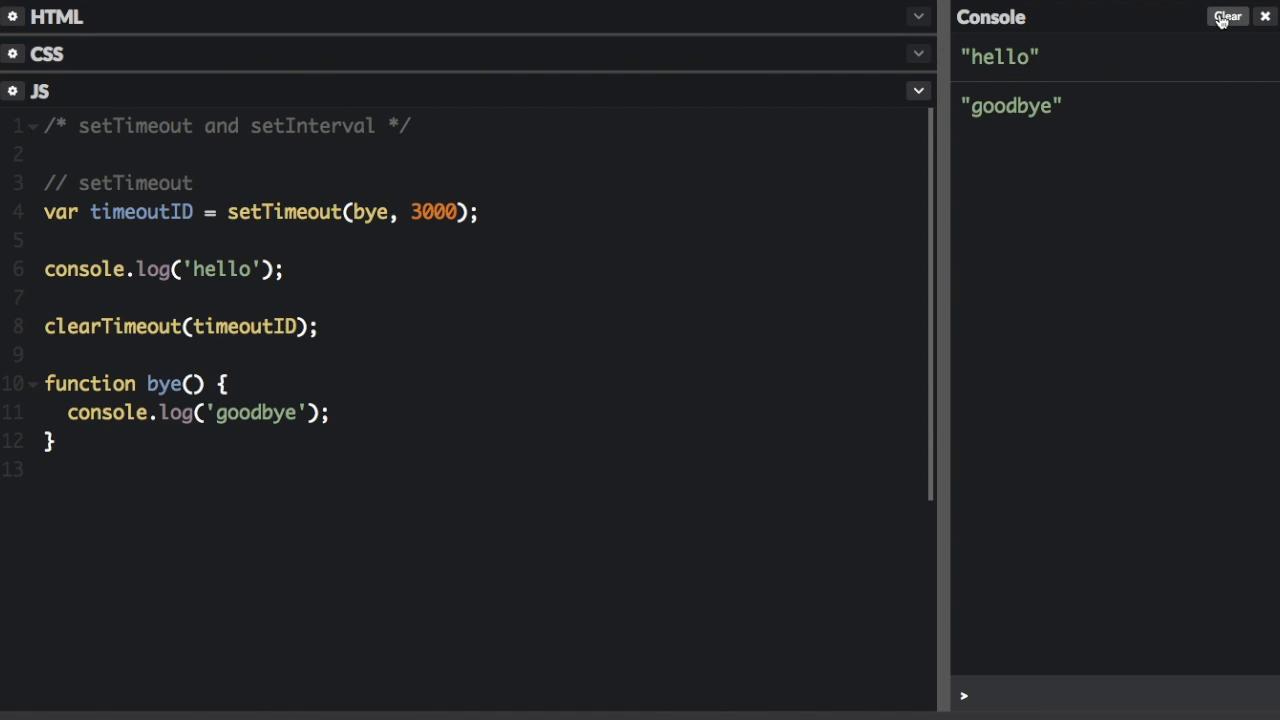
left_click(1228, 16)
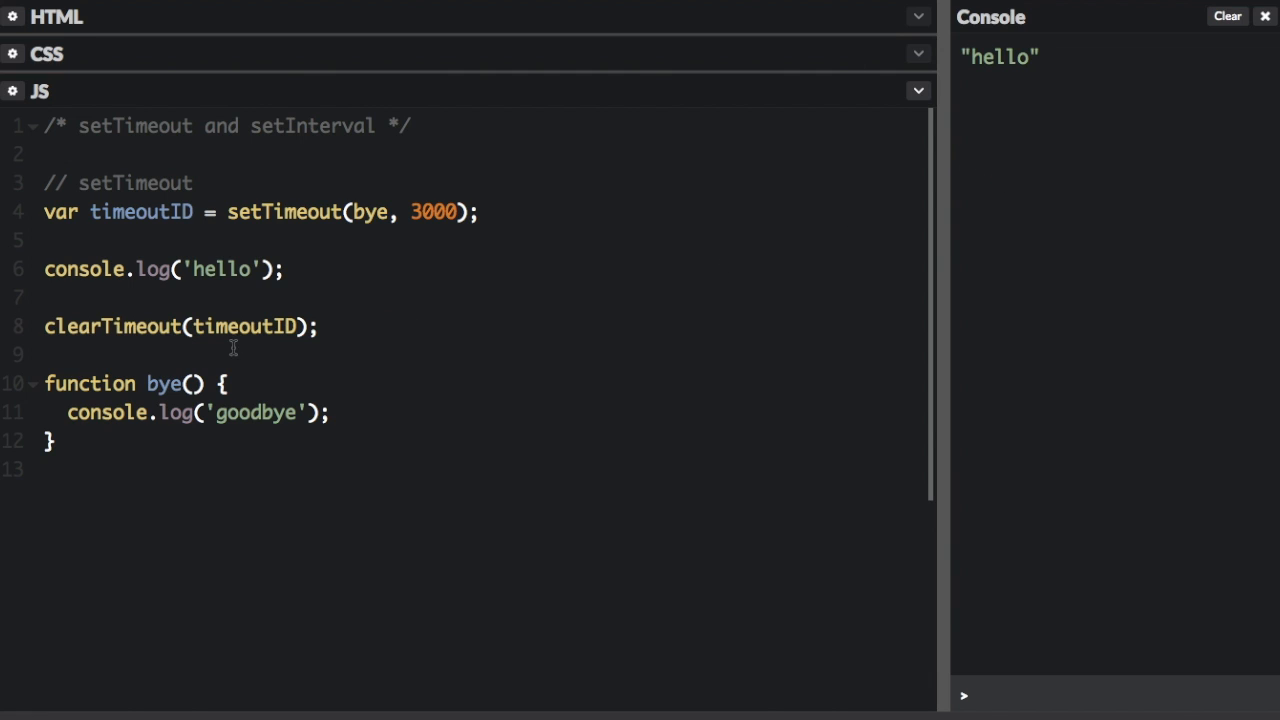
Add a // setInterval comment below the bye function to start the new section
type("// setInterval")
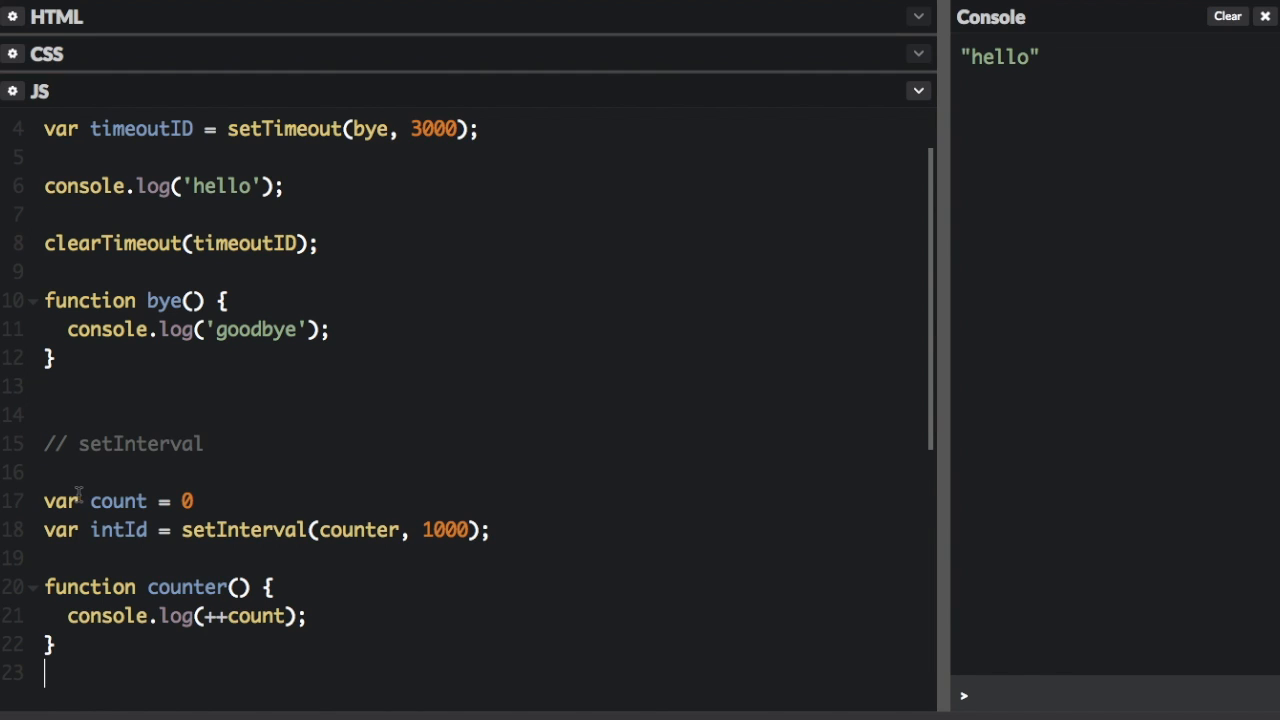
mouse_move(96, 500)
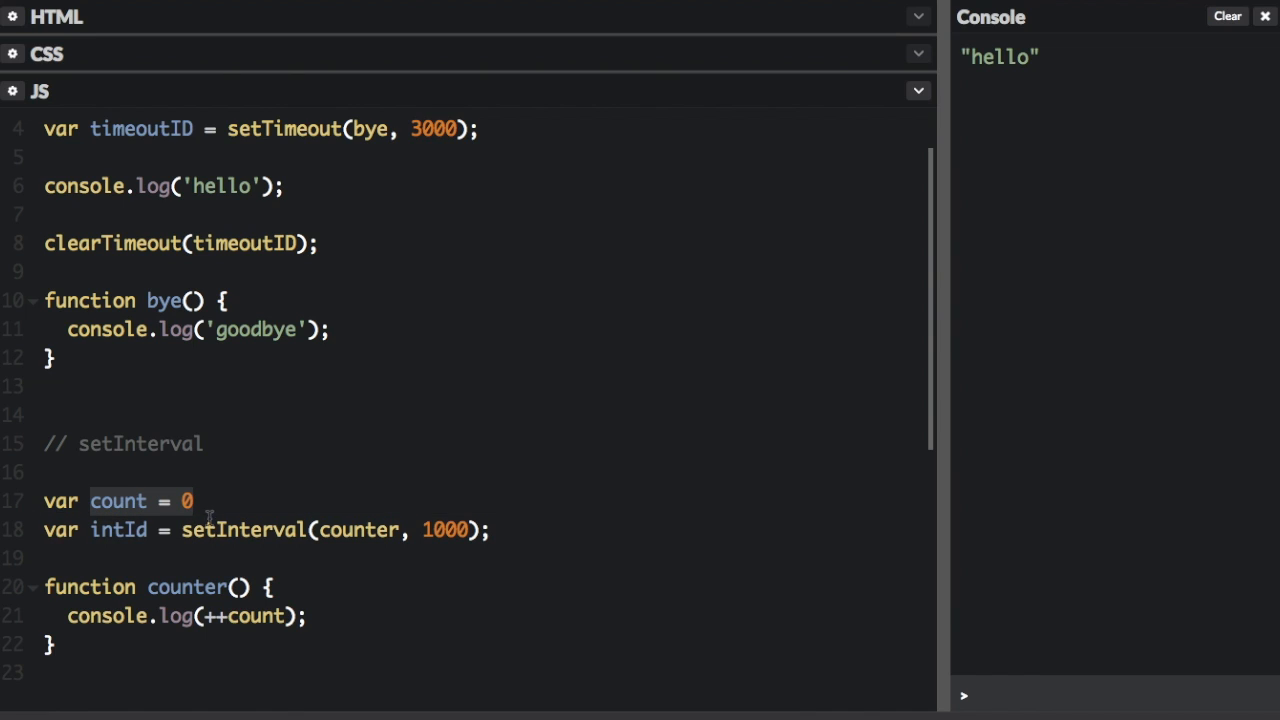
Highlight count, the counter callback, and intId in the setInterval(counter, 1000) code
double_click(244, 530)
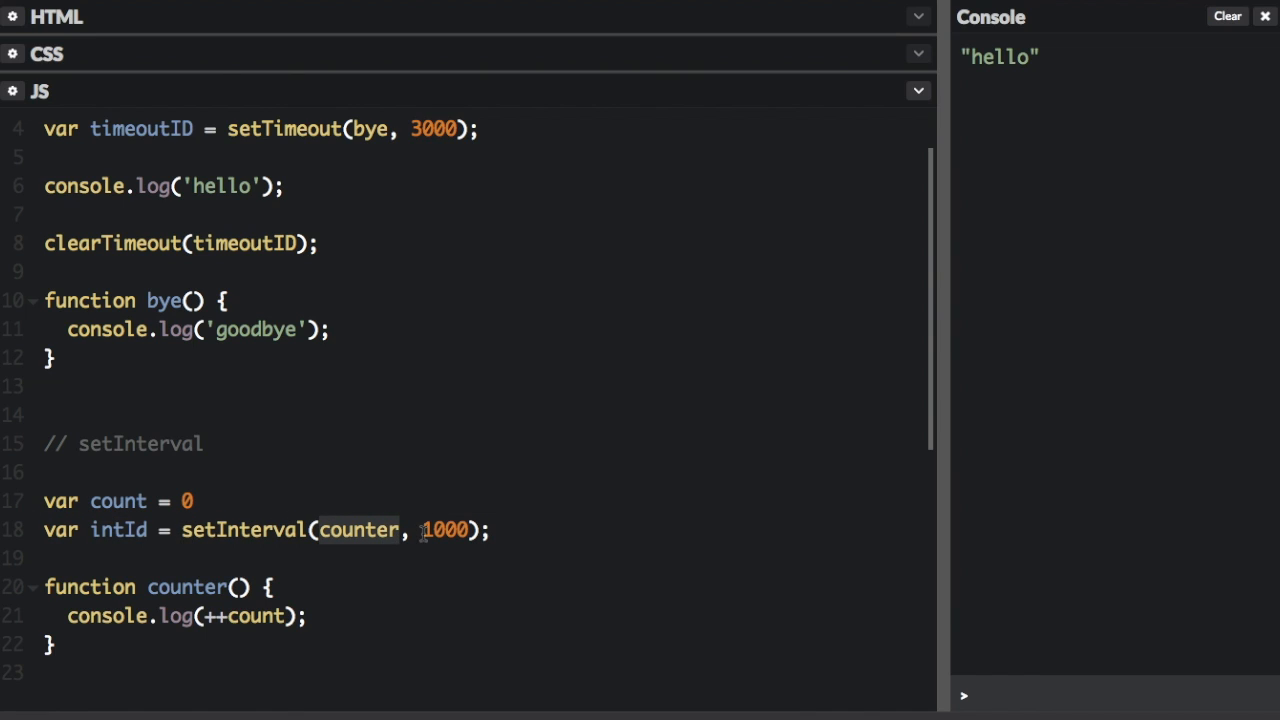
double_click(444, 530)
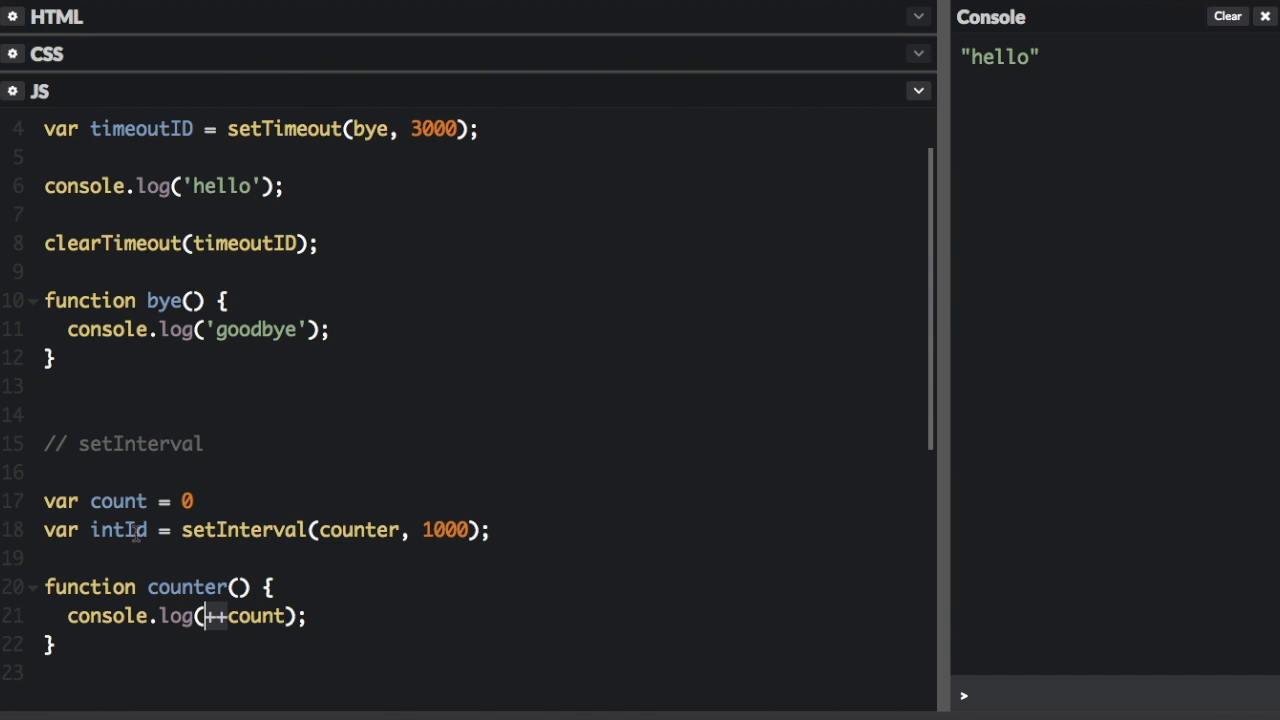
double_click(116, 528)
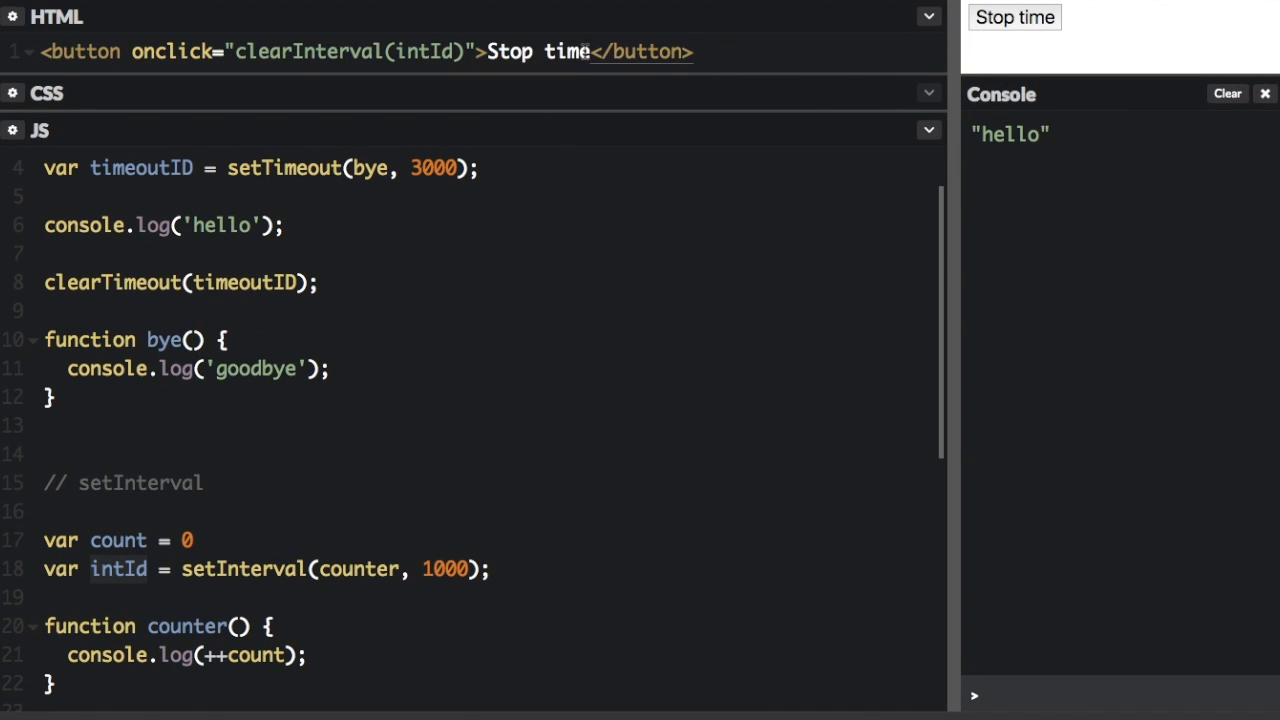
Add a Stop time button whose onclick runs clearInterval(intId) in the HTML panel
double_click(170, 52)
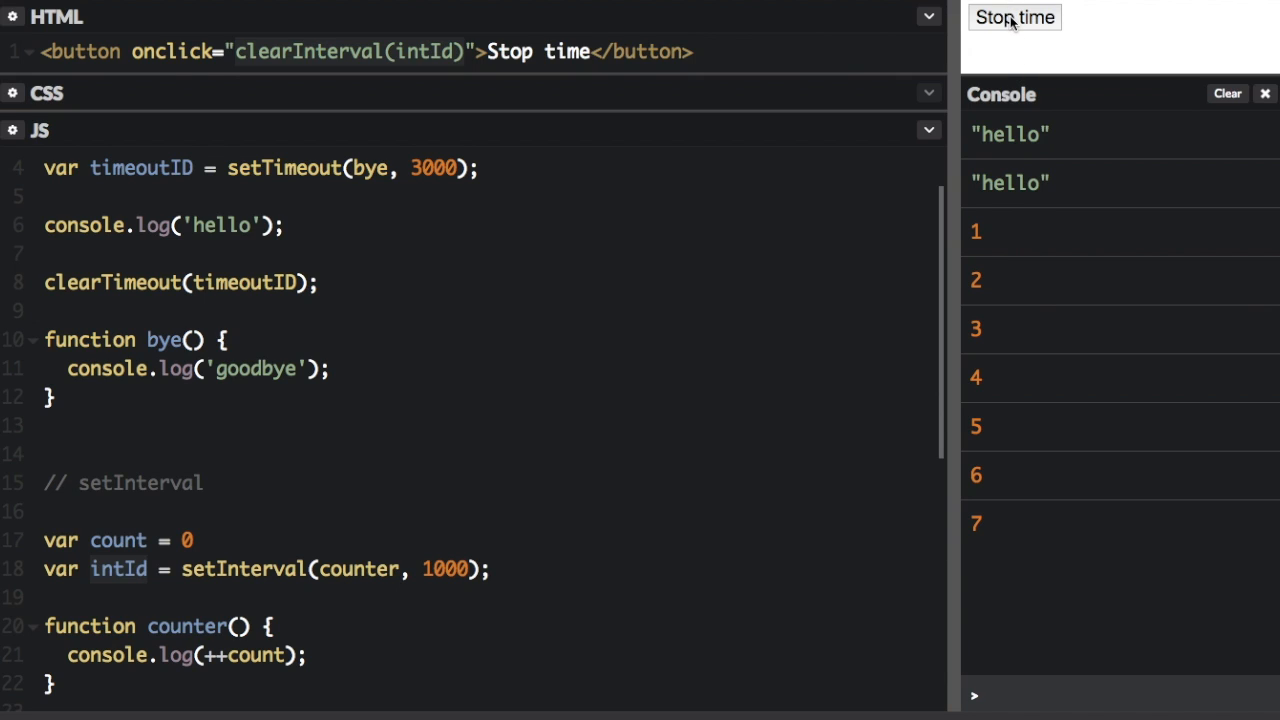
Halt the counter at 7 with the Stop time button and highlight its clearInterval handler
double_click(310, 52)
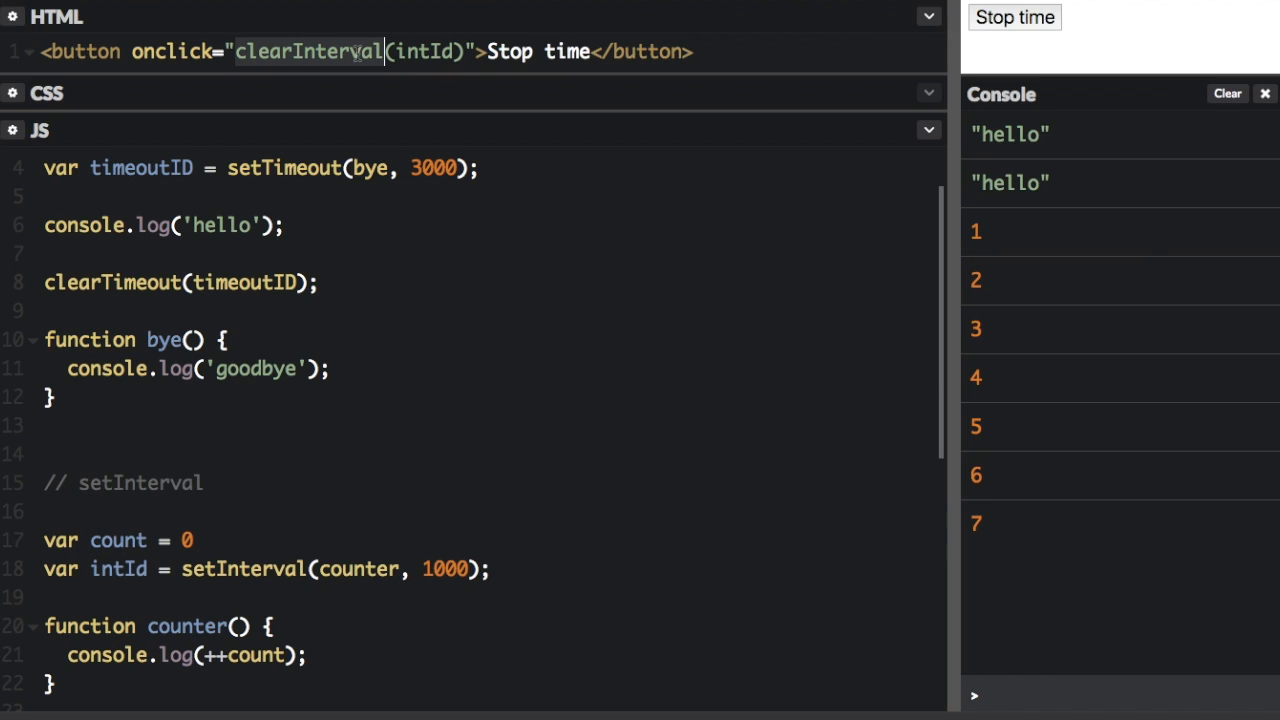